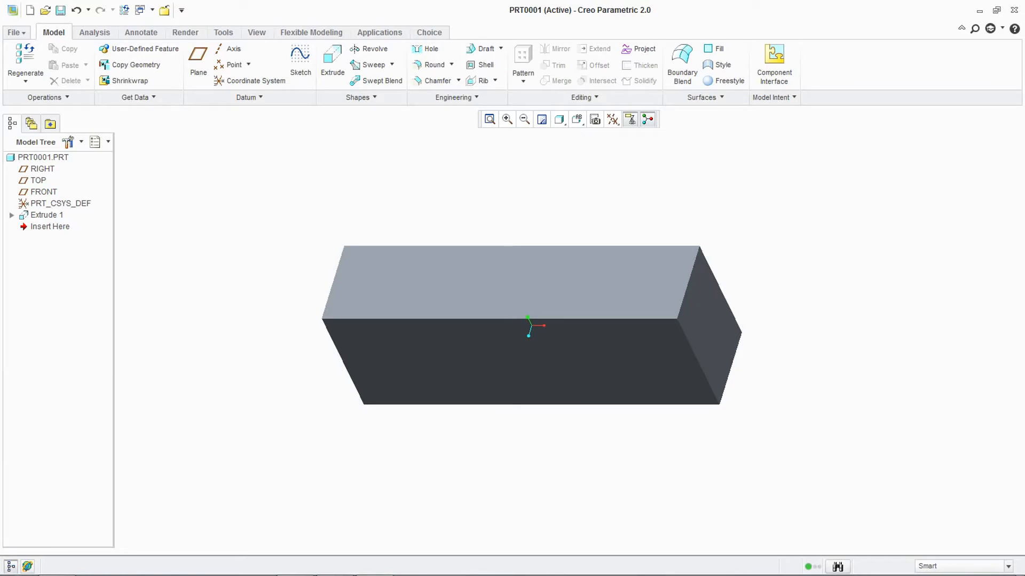
Bring up the Options dialog on the System Colors page with the default scheme
{"action": "left_click", "coordinate": [13, 32]}
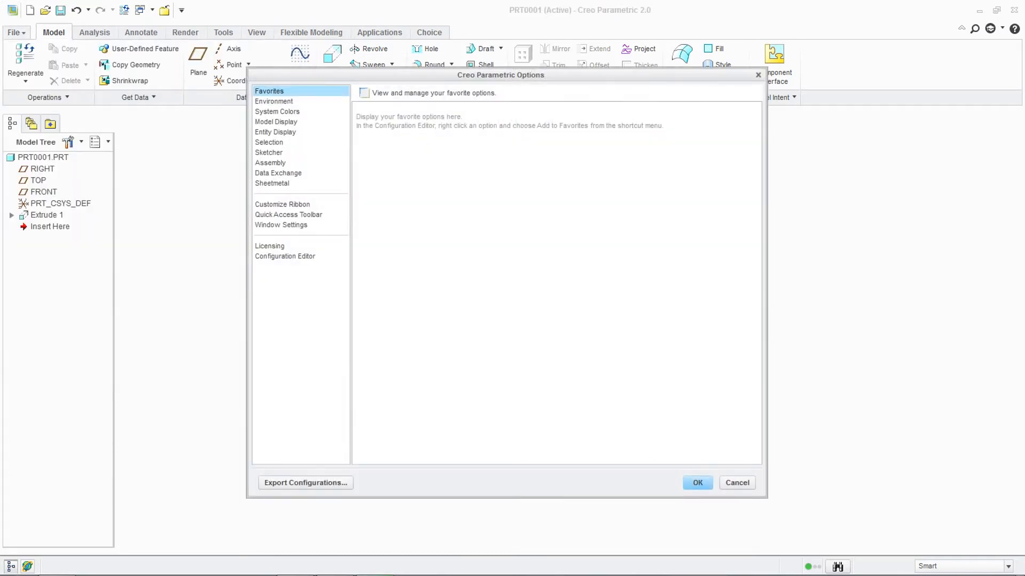
{"action": "left_click", "coordinate": [277, 111]}
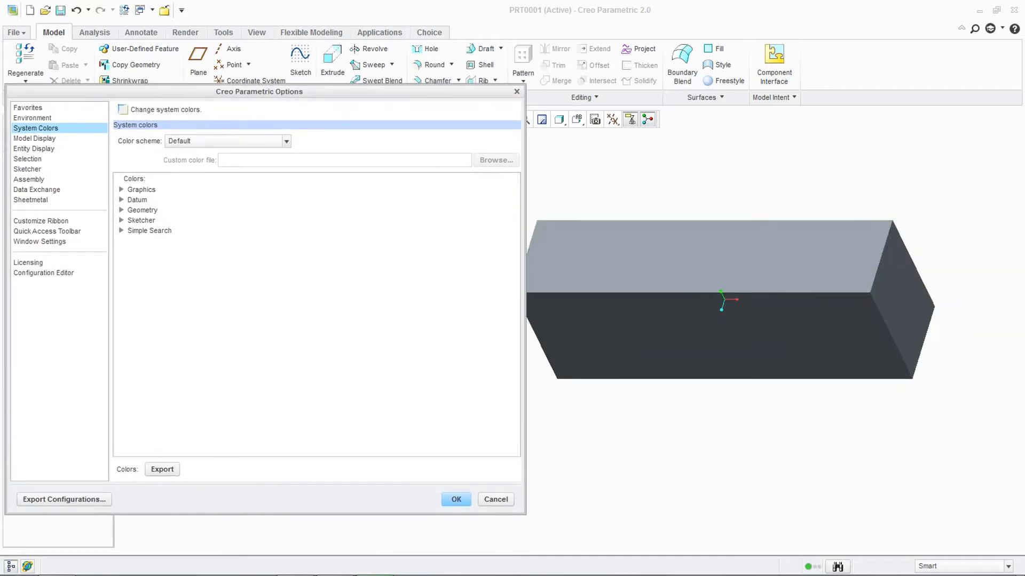
Try the Dark background and Black on white schemes, choose Custom, and browse for a colour file
{"action": "left_click", "coordinate": [286, 141]}
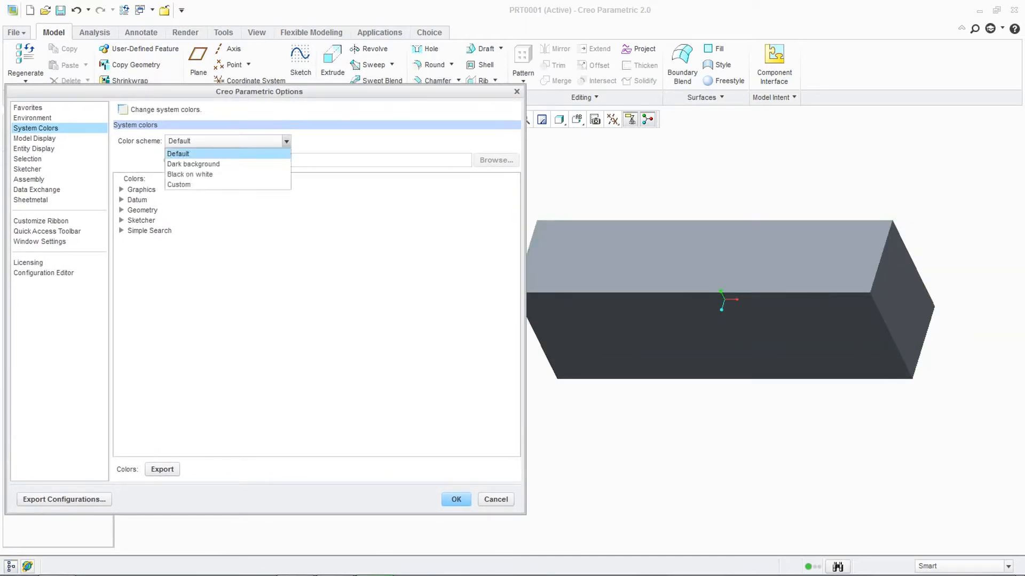
{"action": "left_click", "coordinate": [194, 164]}
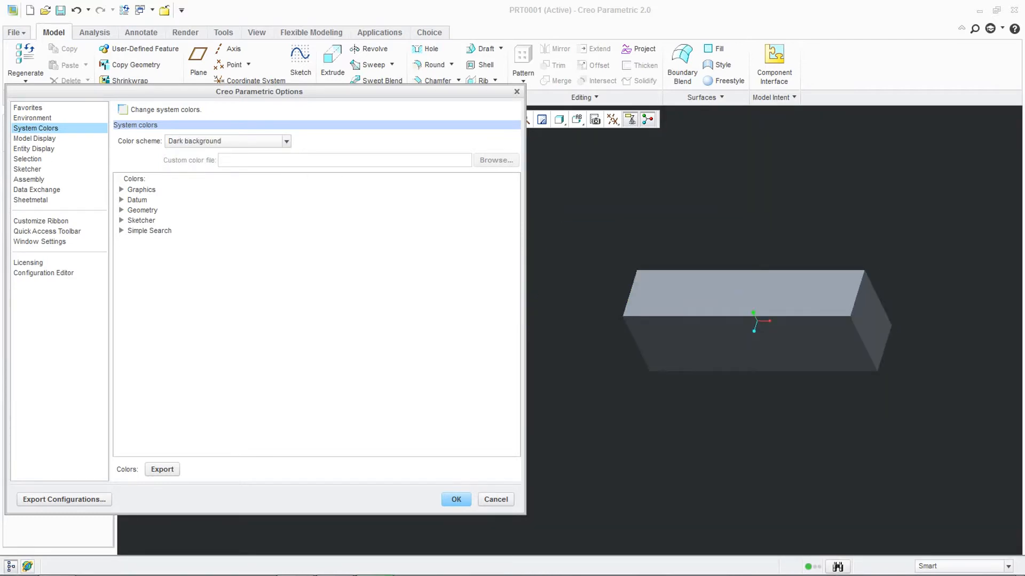
{"action": "left_click", "coordinate": [286, 141]}
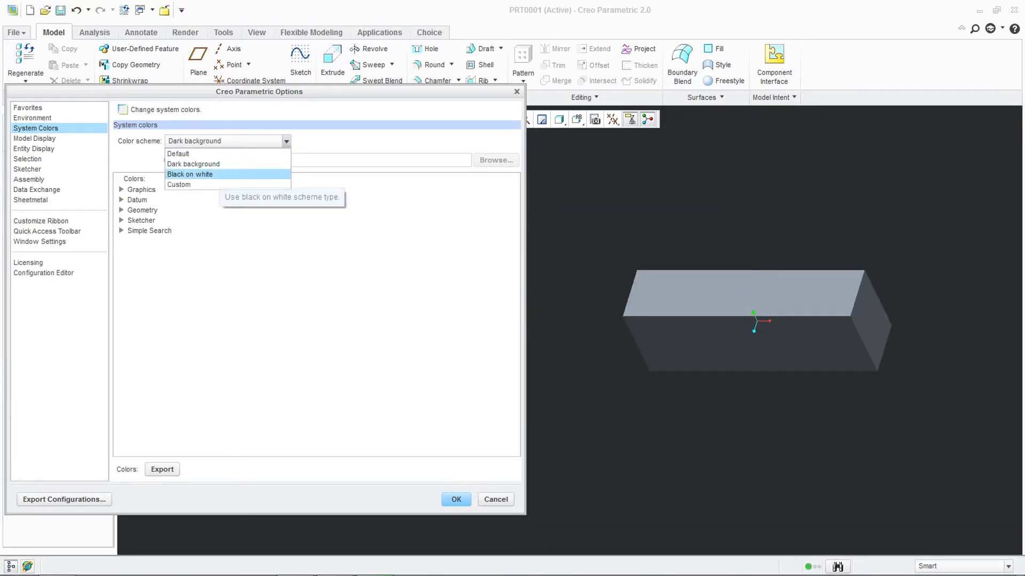
{"action": "left_click", "coordinate": [190, 174]}
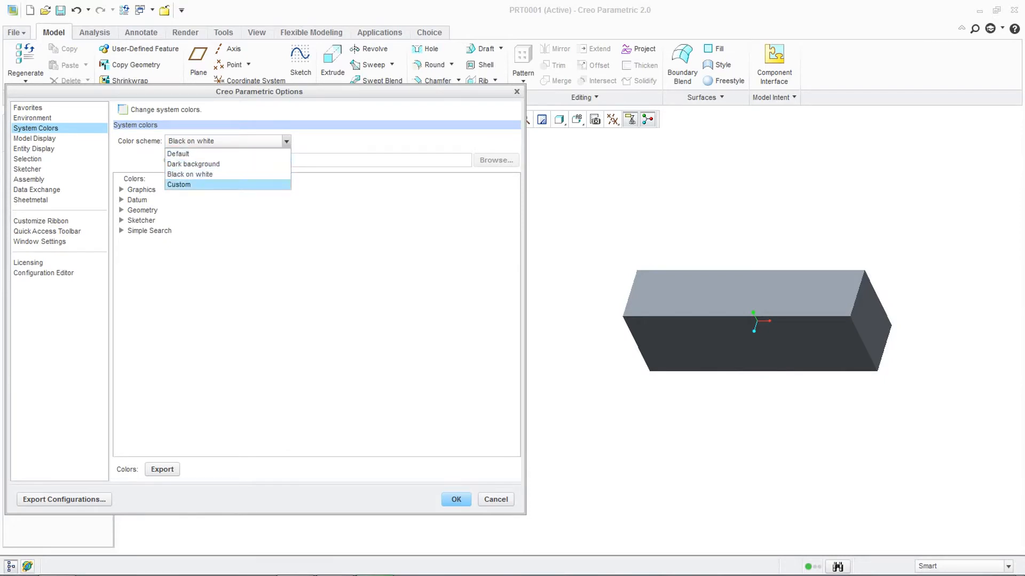
{"action": "left_click", "coordinate": [178, 185]}
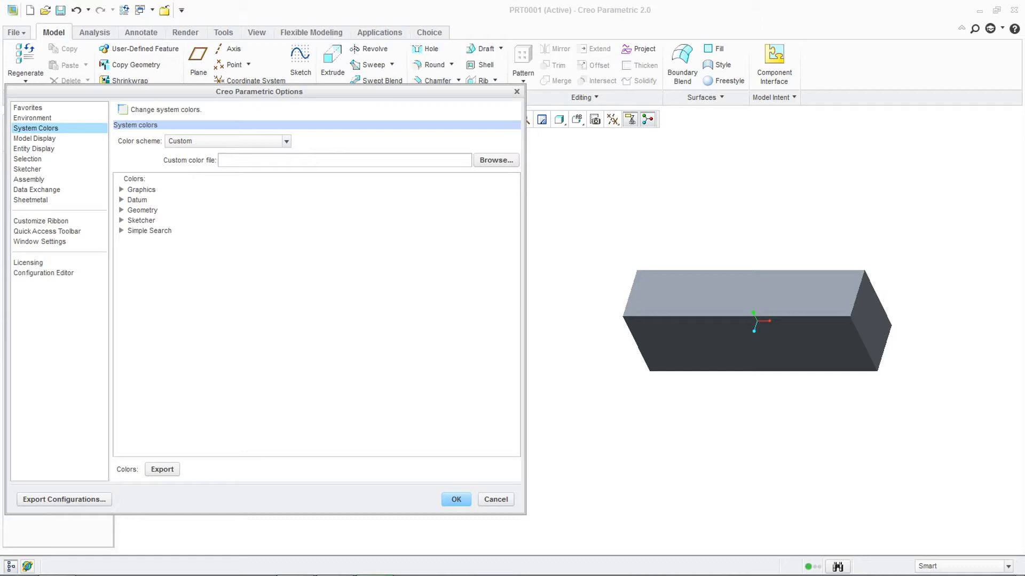
{"action": "left_click", "coordinate": [496, 160]}
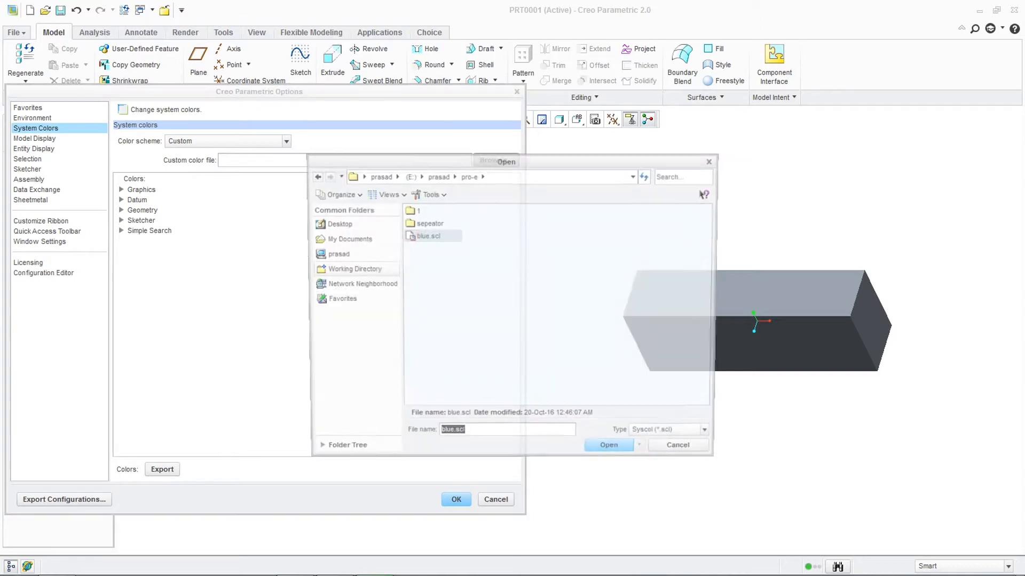
Load blue.scl as the custom scheme, confirm the options and answer the save-settings prompt
{"action": "left_click", "coordinate": [607, 445]}
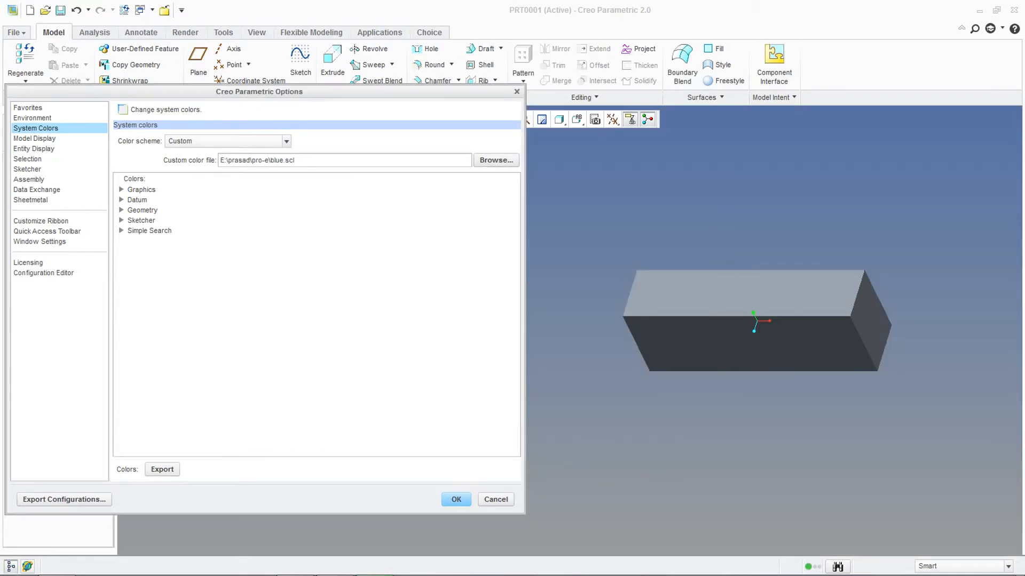
{"action": "left_click", "coordinate": [456, 500]}
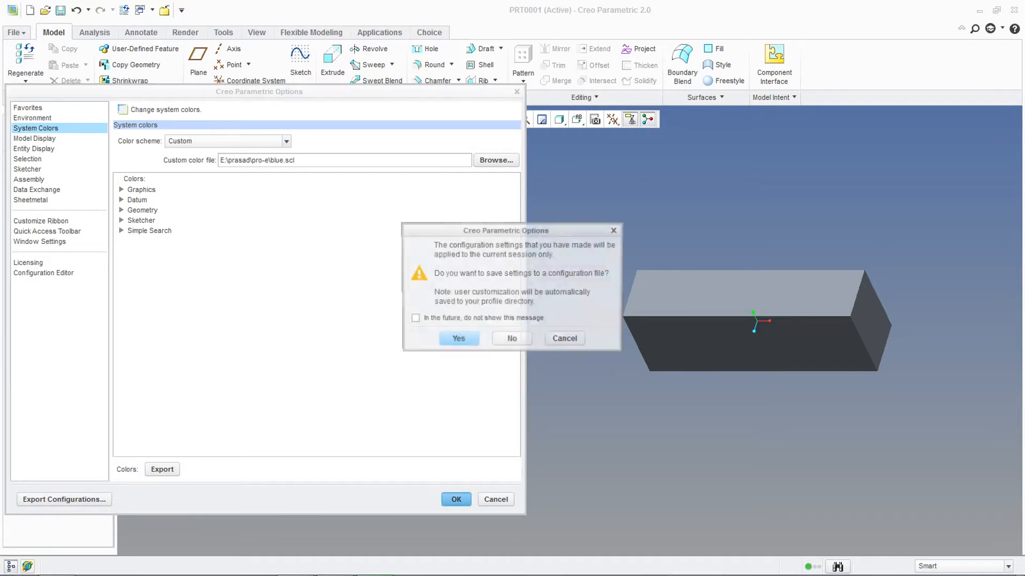
{"action": "left_click", "coordinate": [458, 339]}
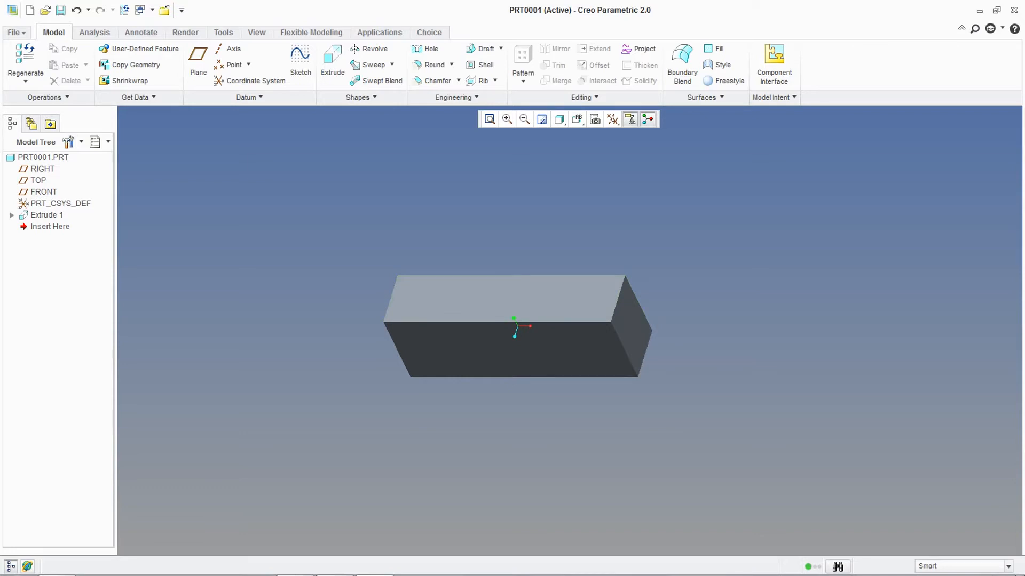
Return to System Colors, expand Graphics and start editing the Background colour
{"action": "left_click", "coordinate": [13, 32]}
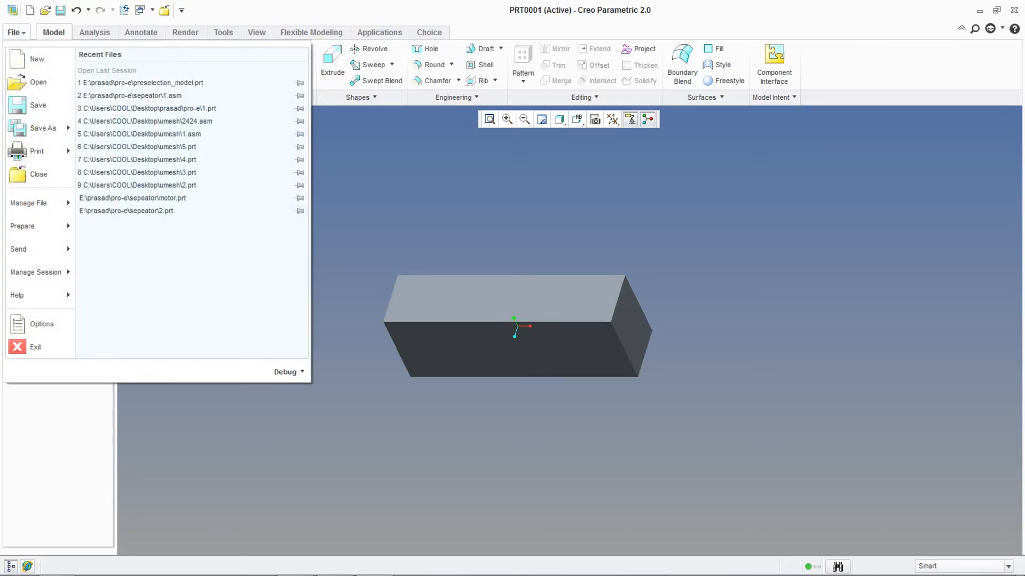
{"action": "left_click", "coordinate": [42, 325]}
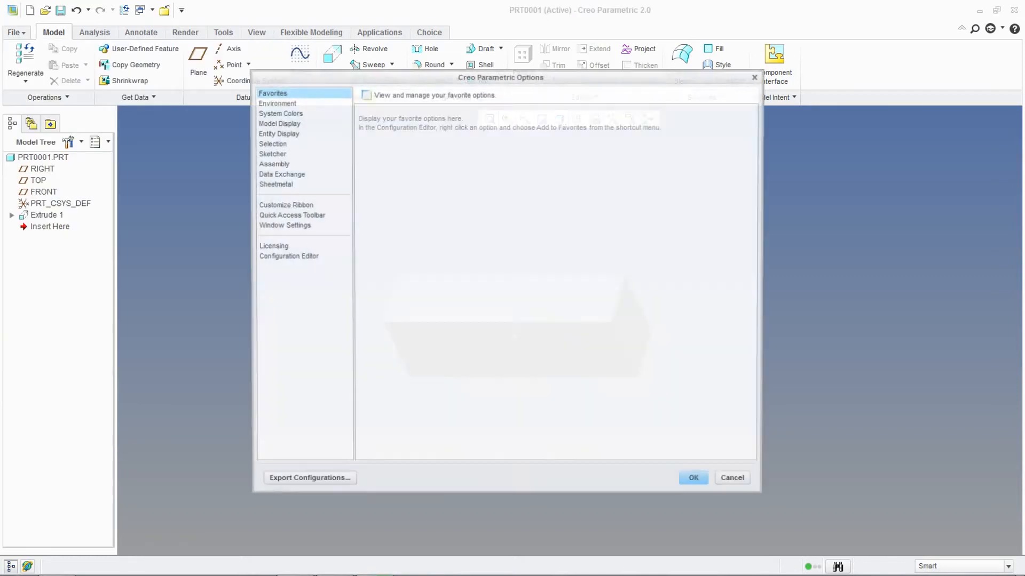
{"action": "left_click", "coordinate": [281, 113]}
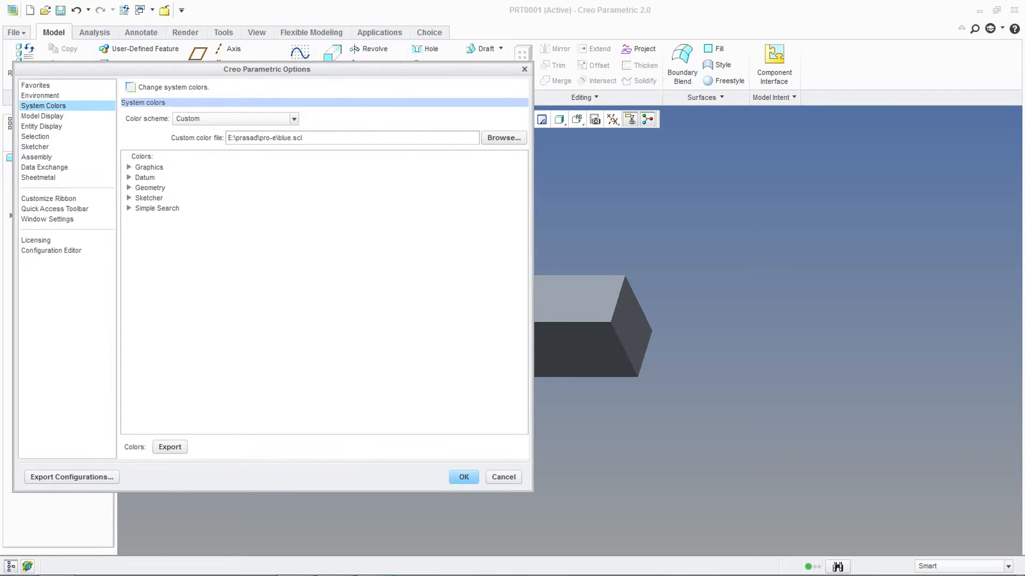
{"action": "left_click", "coordinate": [130, 168]}
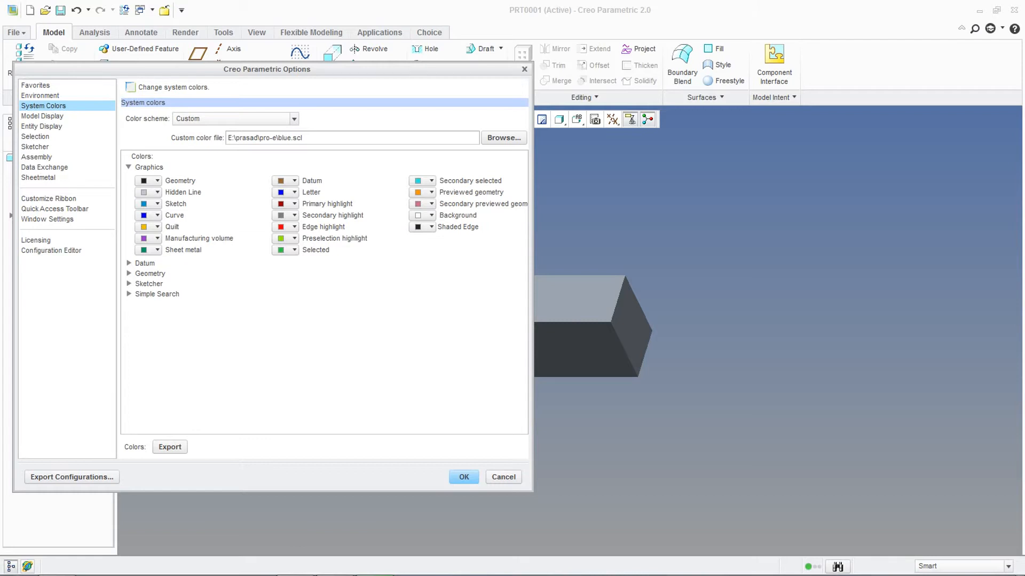
{"action": "left_click", "coordinate": [431, 215]}
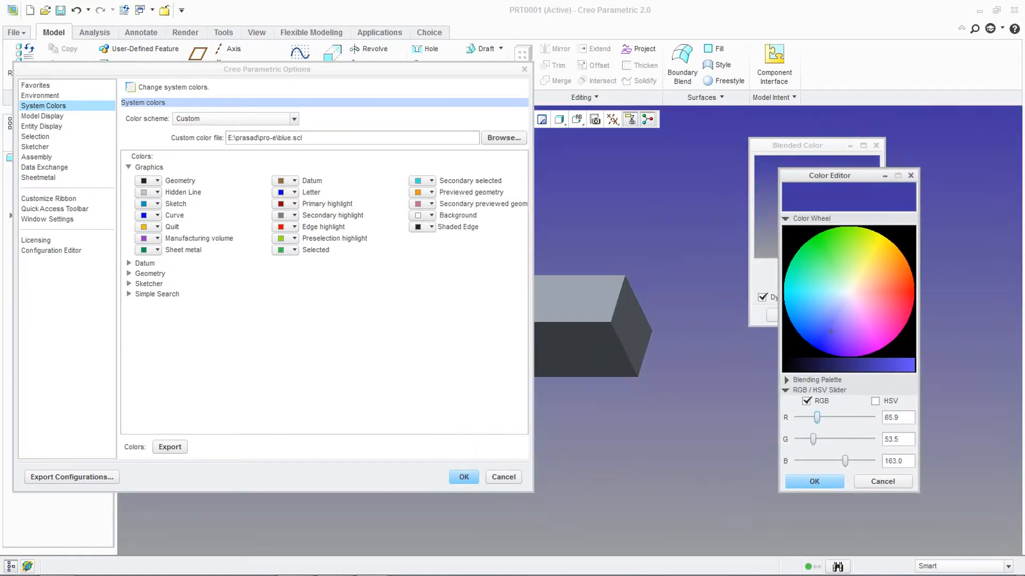
Set the gradient's bottom colour to near-white (about RGB 250/249/247) under the teal top and accept it
{"action": "left_click", "coordinate": [813, 297]}
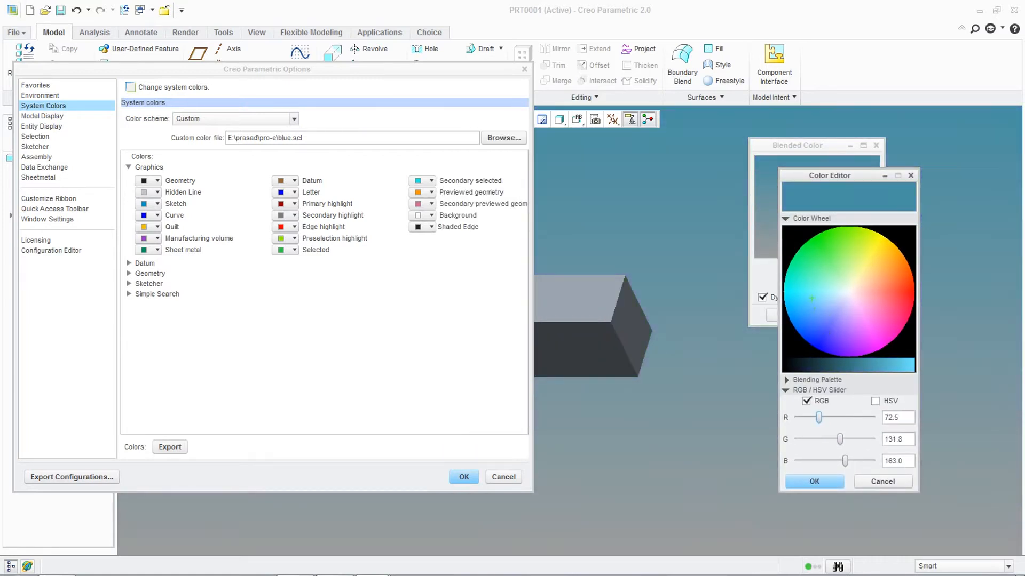
{"action": "left_click", "coordinate": [811, 298]}
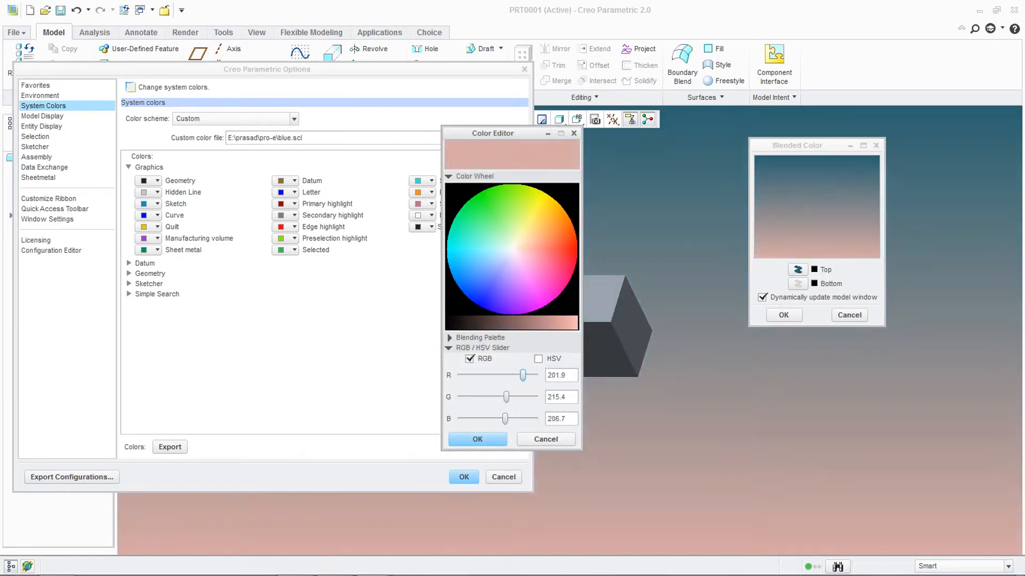
{"action": "left_click", "coordinate": [521, 250]}
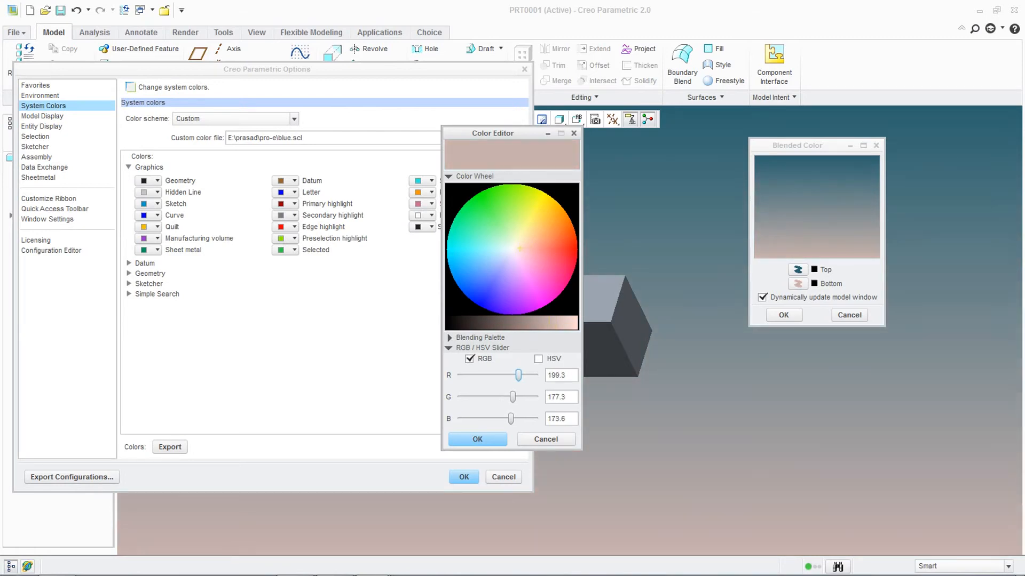
{"action": "left_click", "coordinate": [476, 439]}
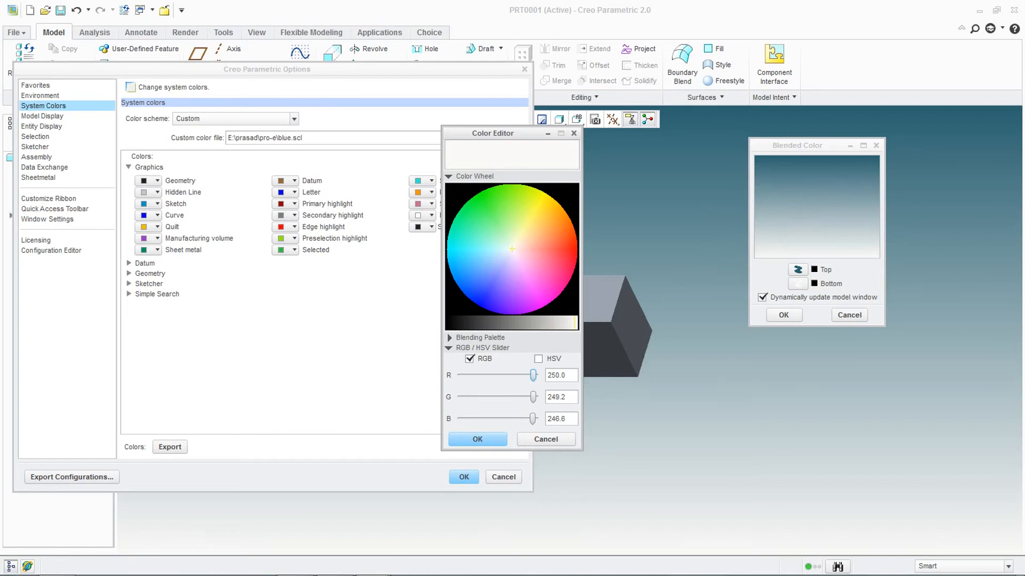
{"action": "left_click", "coordinate": [476, 438]}
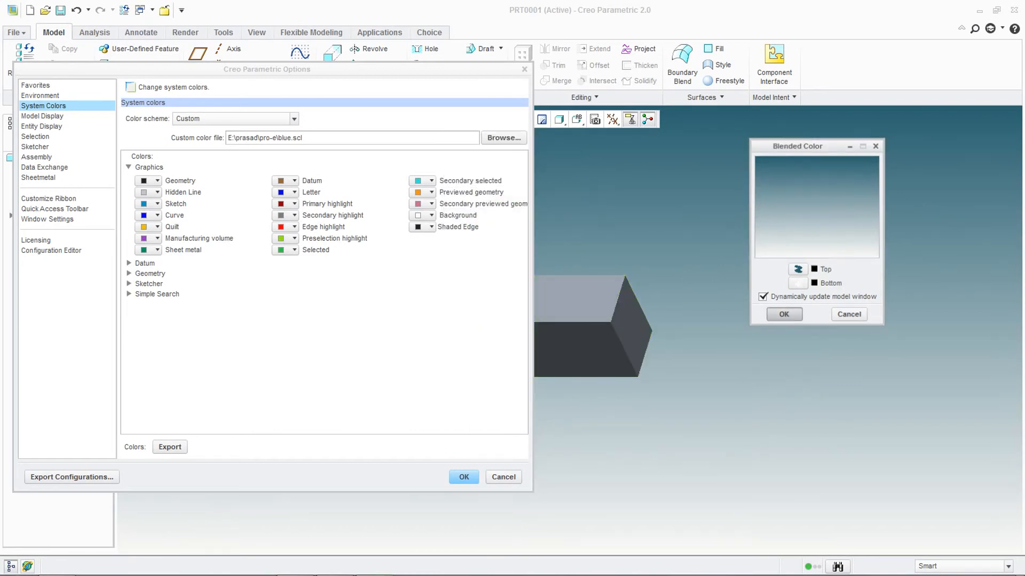
{"action": "left_click", "coordinate": [783, 314]}
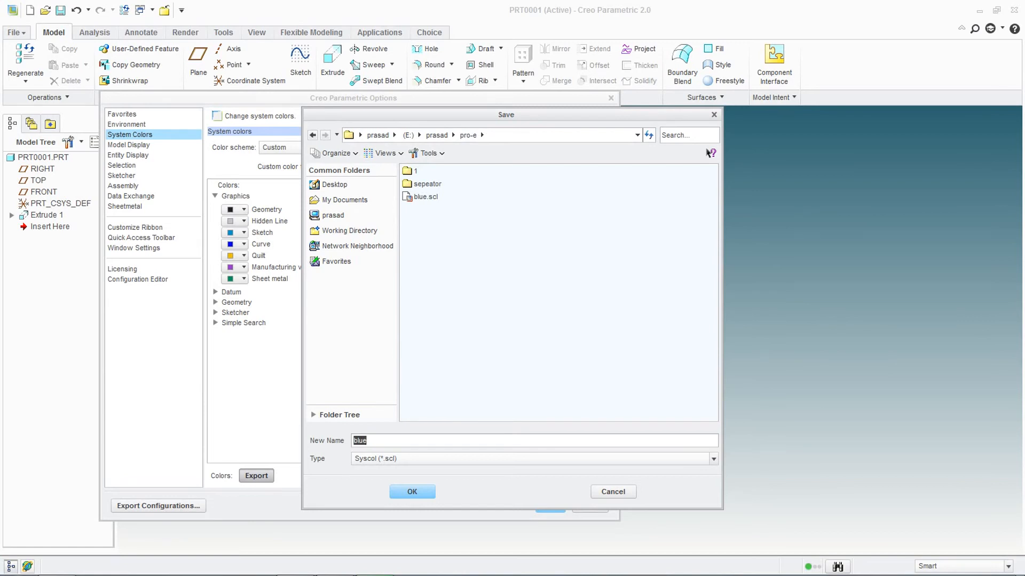
Export the colour scheme under the new name green in the pro-e folder
{"action": "type", "text": "g"}
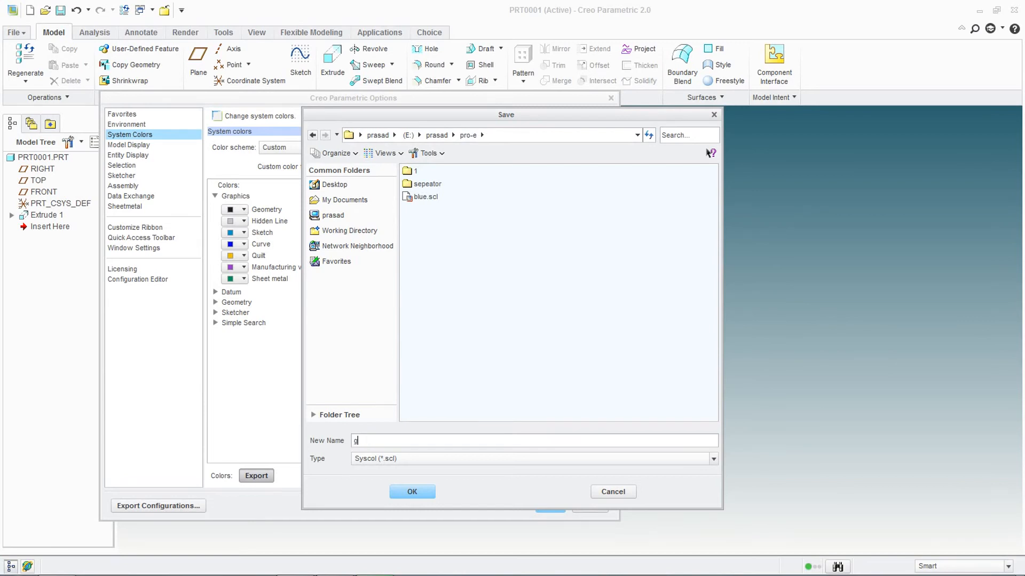
{"action": "type", "text": "reen"}
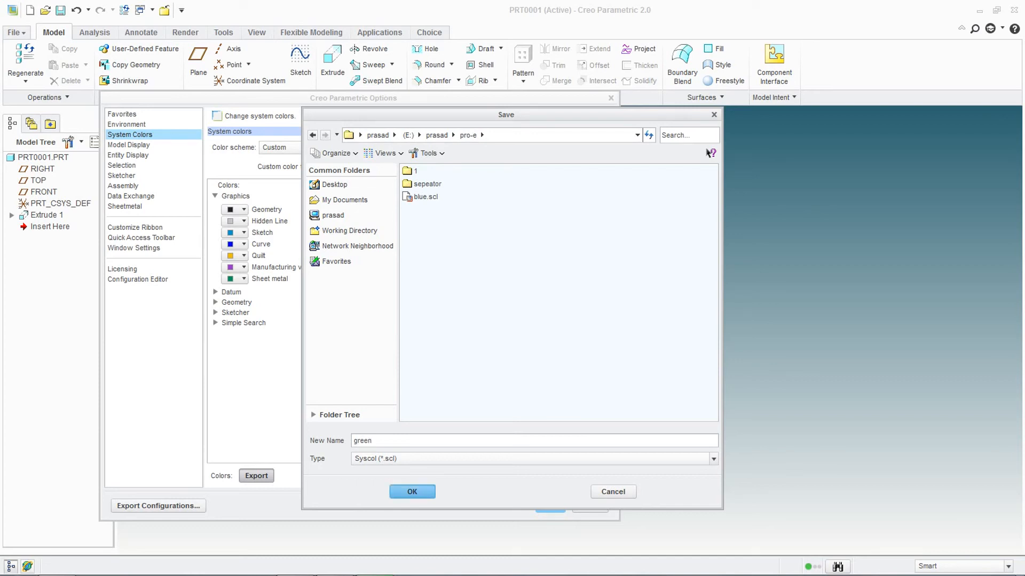
{"action": "left_click", "coordinate": [412, 491]}
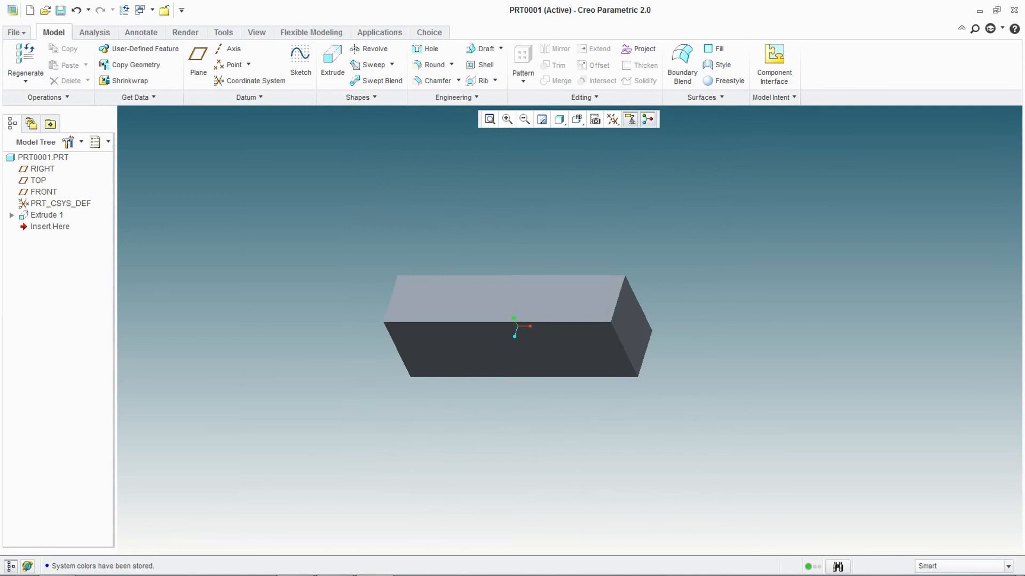
{"action": "left_click", "coordinate": [14, 32]}
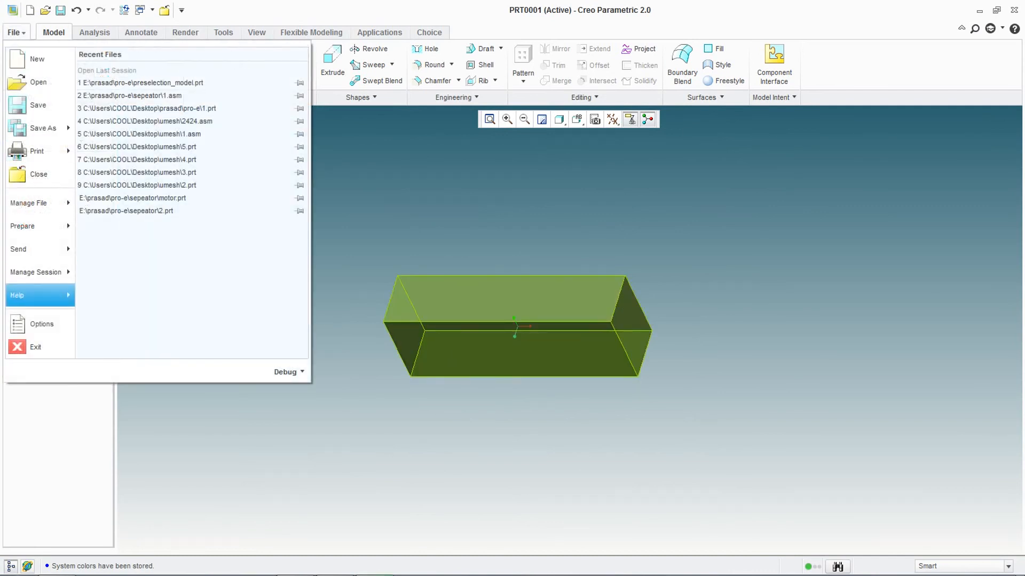
In System Colors, browse to and load green.scl as the custom colour file
{"action": "left_click", "coordinate": [42, 325]}
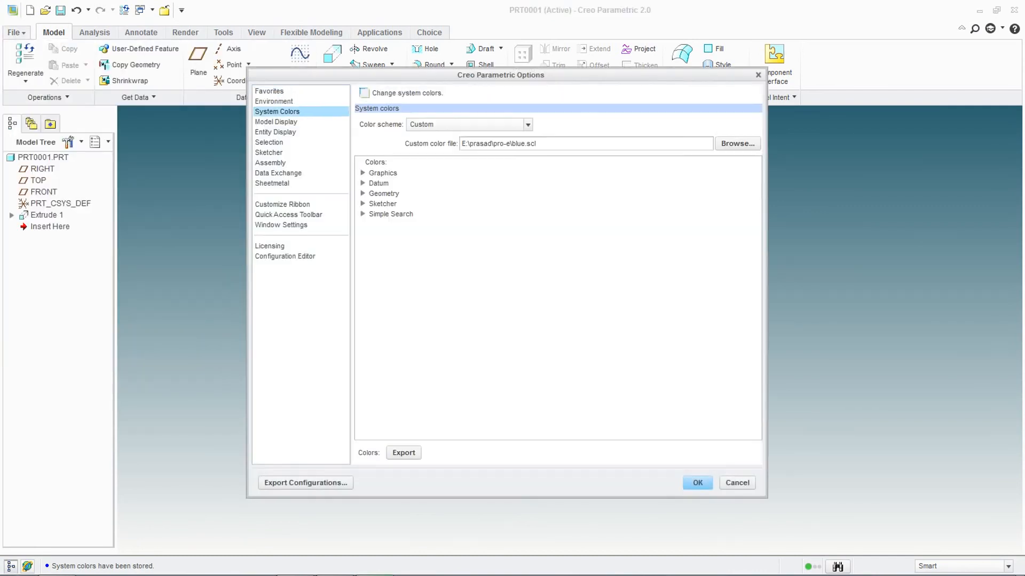
{"action": "left_click", "coordinate": [527, 124]}
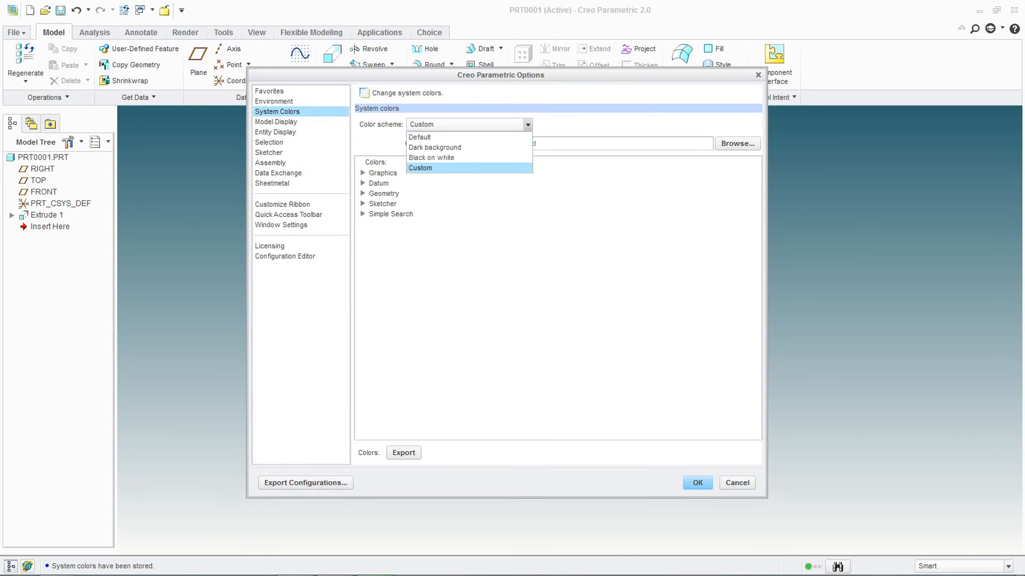
{"action": "left_click", "coordinate": [420, 168]}
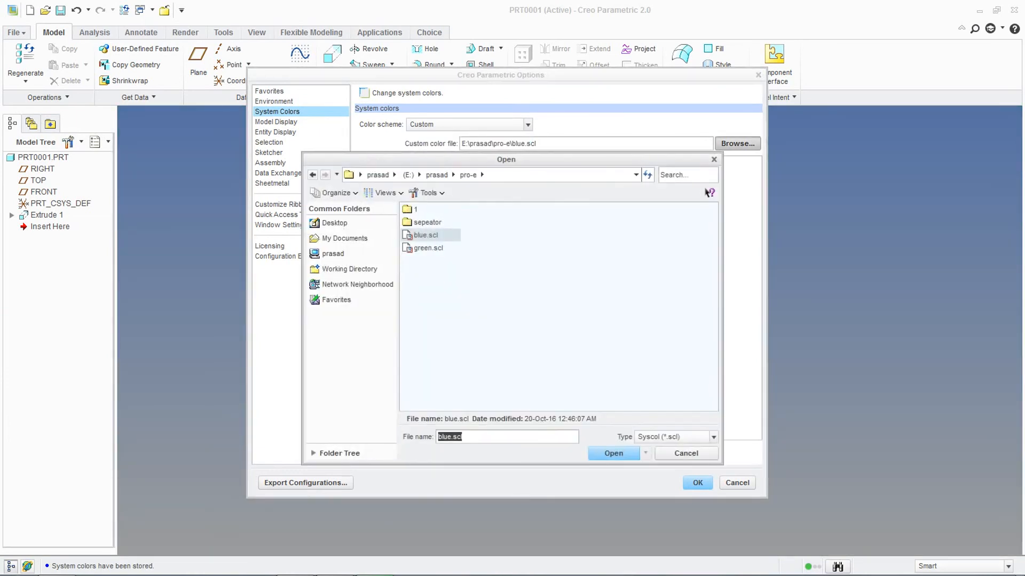
{"action": "left_click_drag", "start_coordinate": [505, 159], "coordinate": [375, 149]}
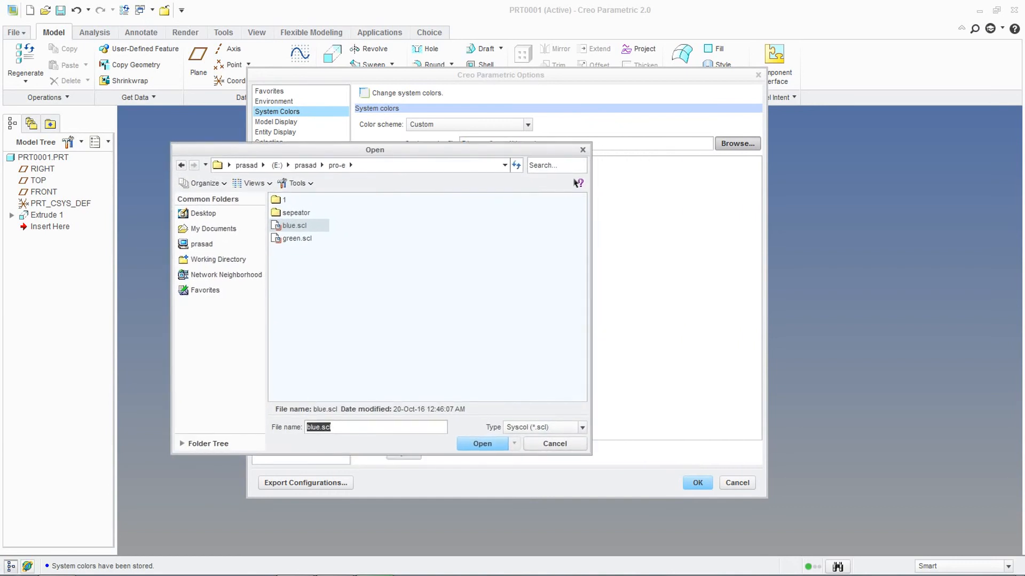
{"action": "left_click", "coordinate": [297, 238]}
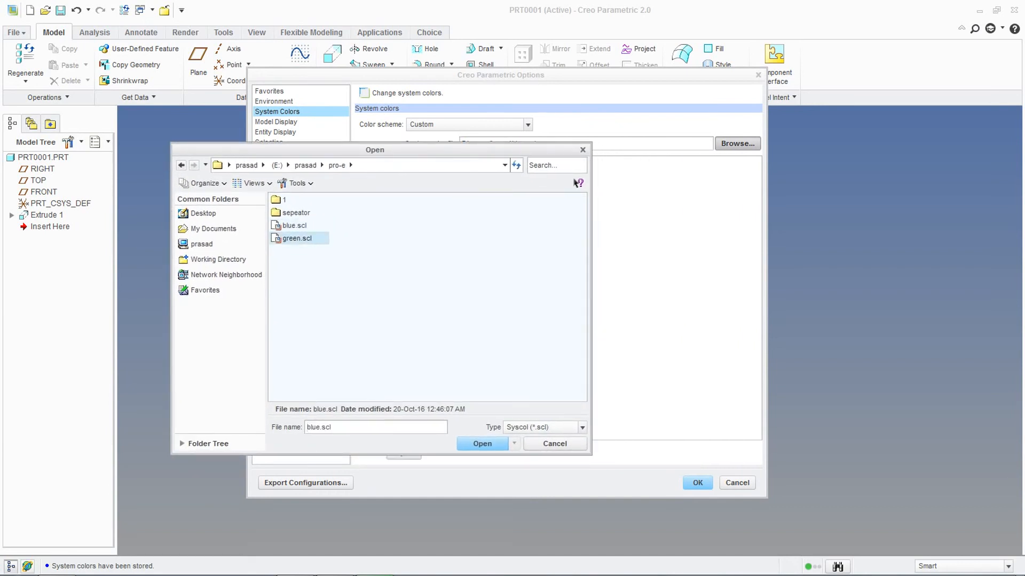
{"action": "left_click", "coordinate": [481, 444]}
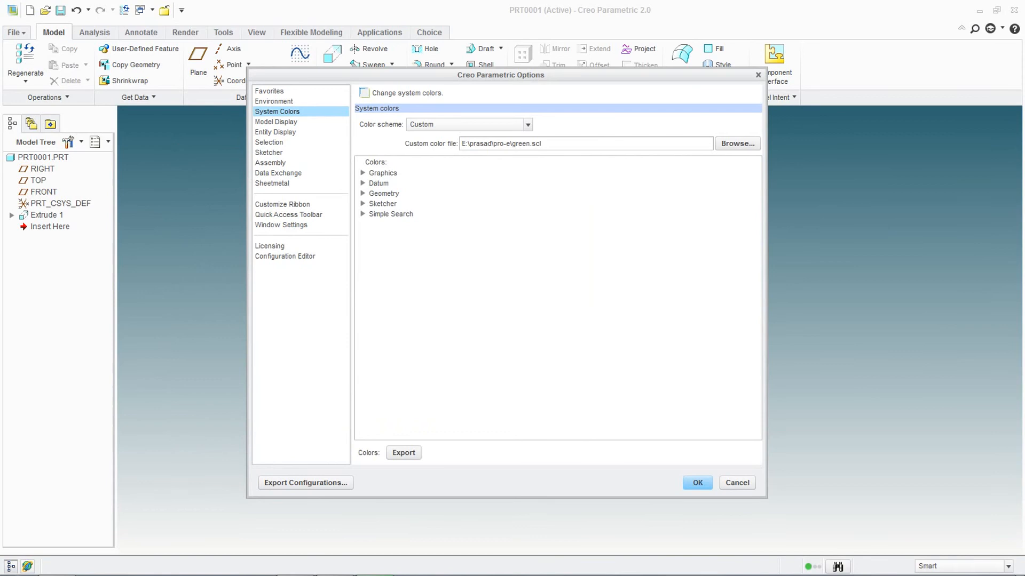
Apply the options and save the settings to config.pro
{"action": "left_click", "coordinate": [696, 482]}
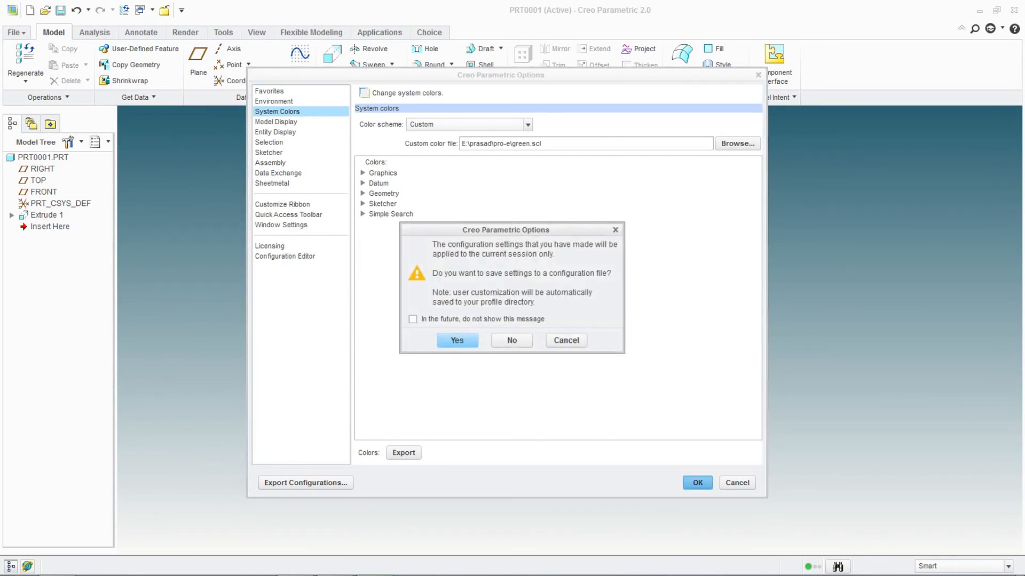
{"action": "left_click", "coordinate": [456, 339]}
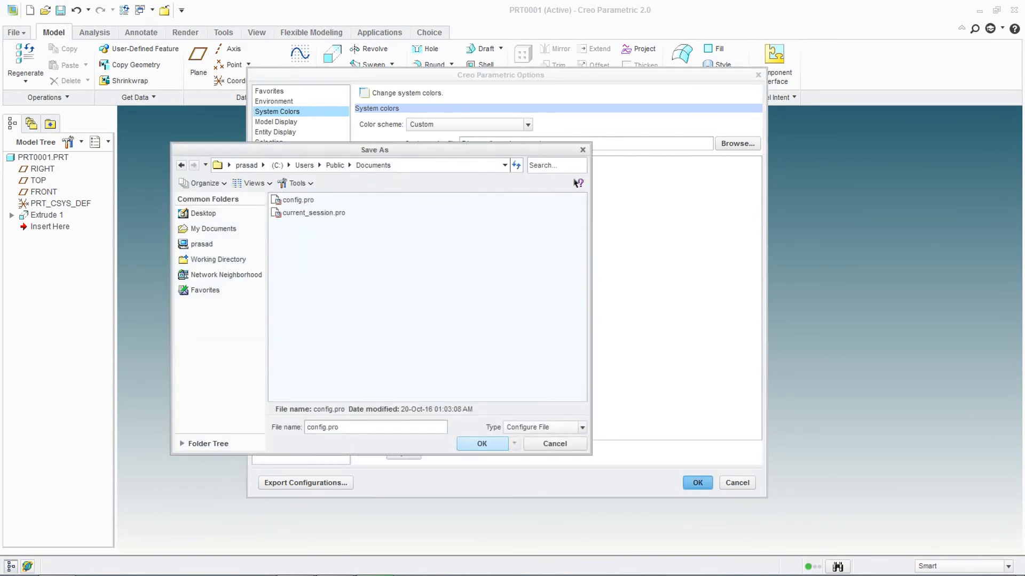
{"action": "left_click", "coordinate": [553, 444]}
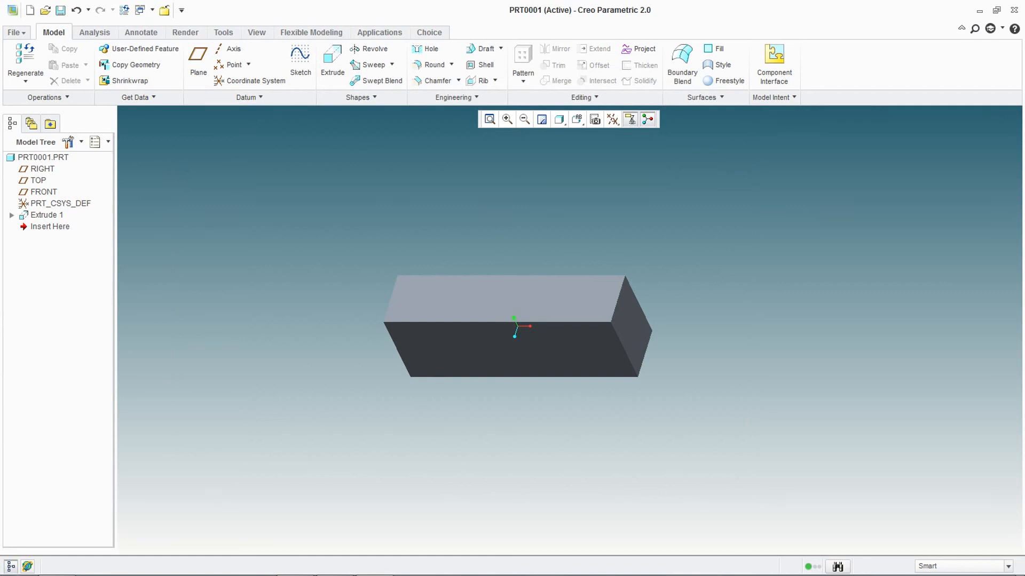